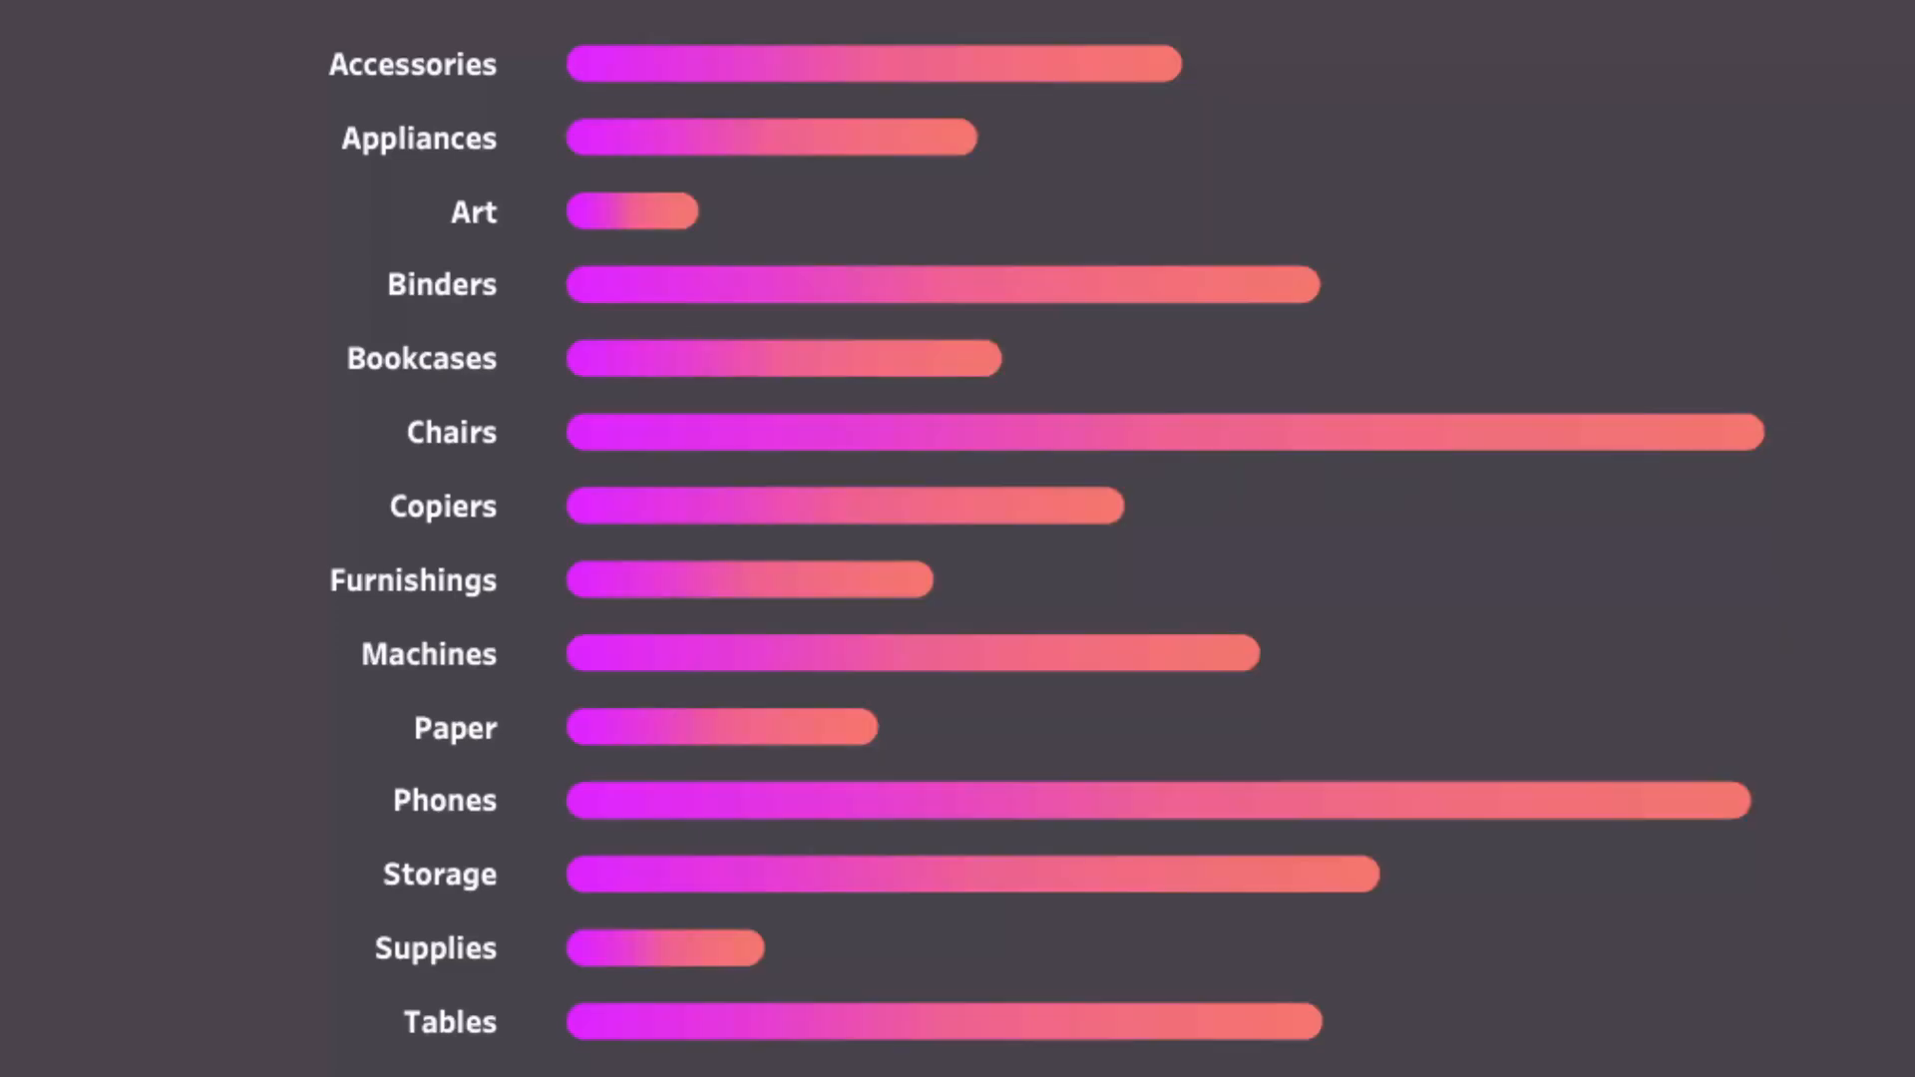
Plot total Sales per Sub-Category as horizontal bars on the Bar Chart sheet
click(788, 1051)
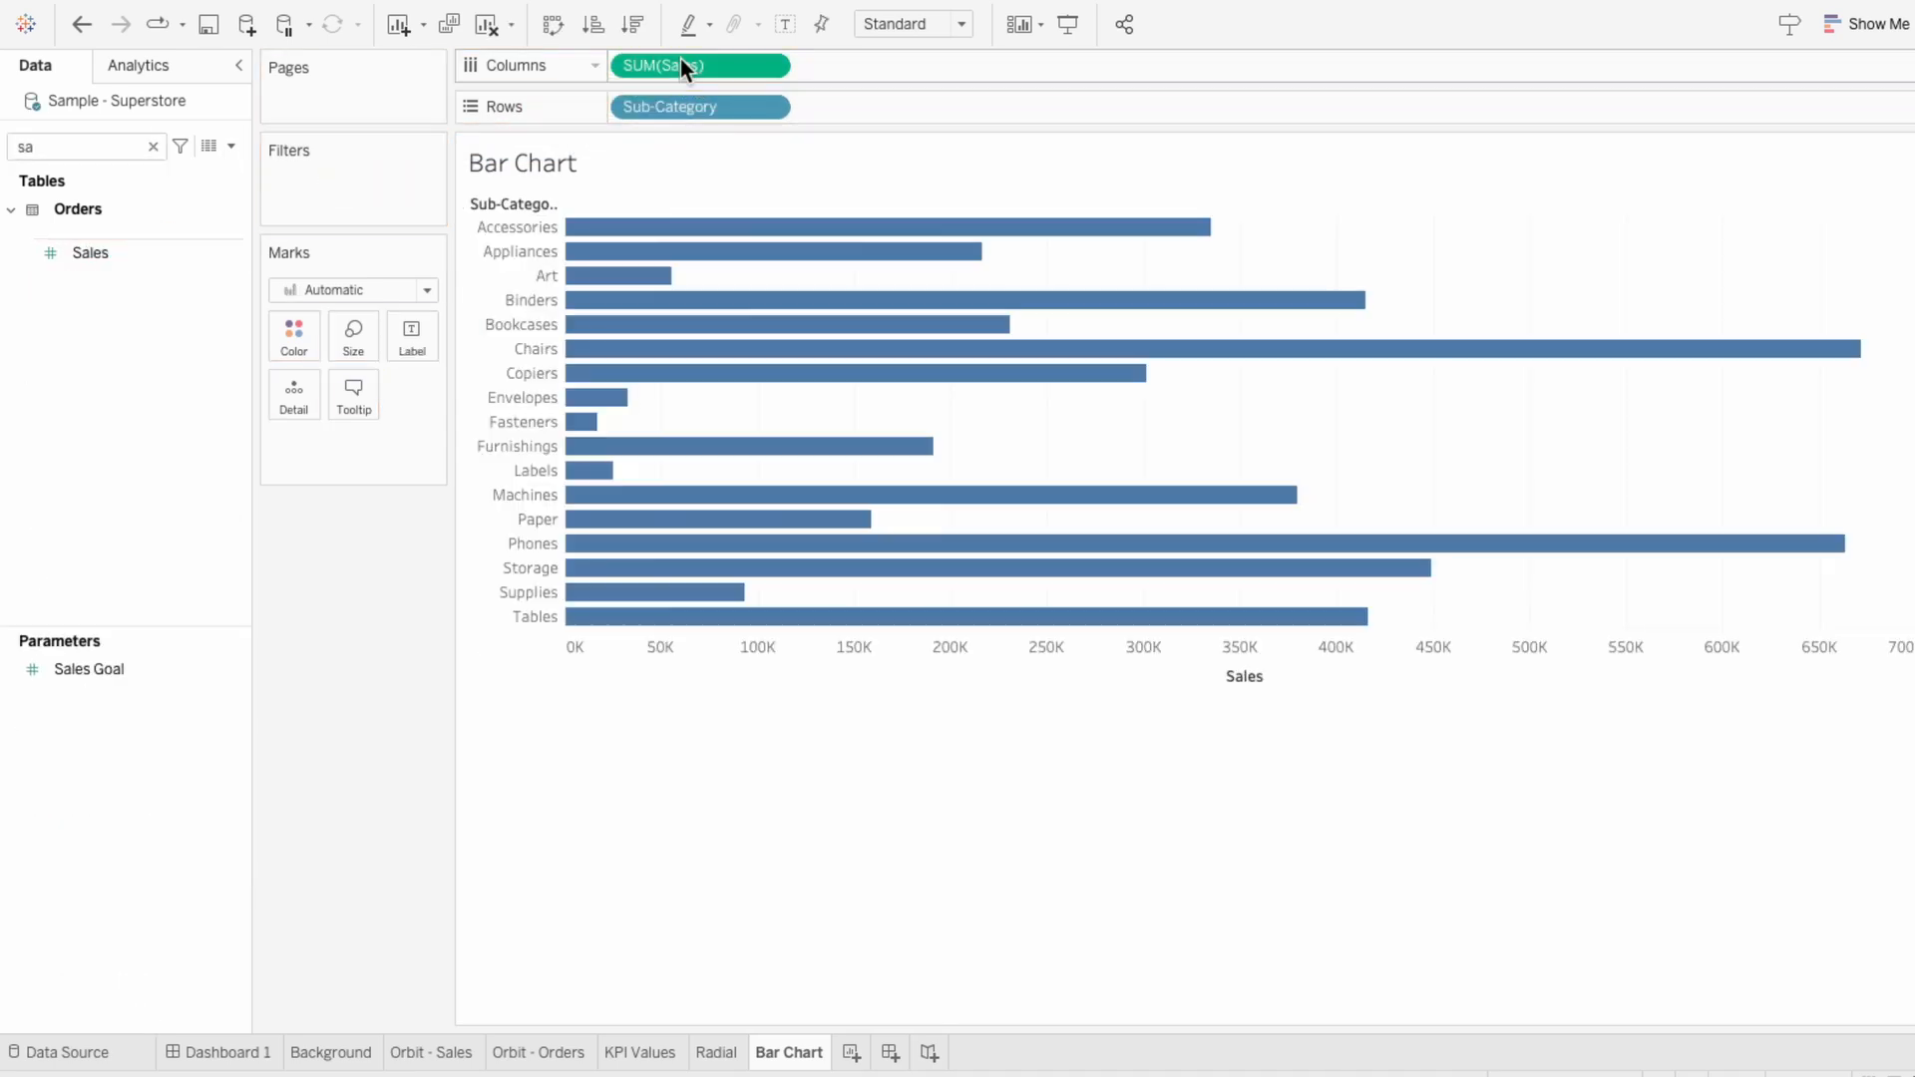
mouse_move(154, 159)
text(me)
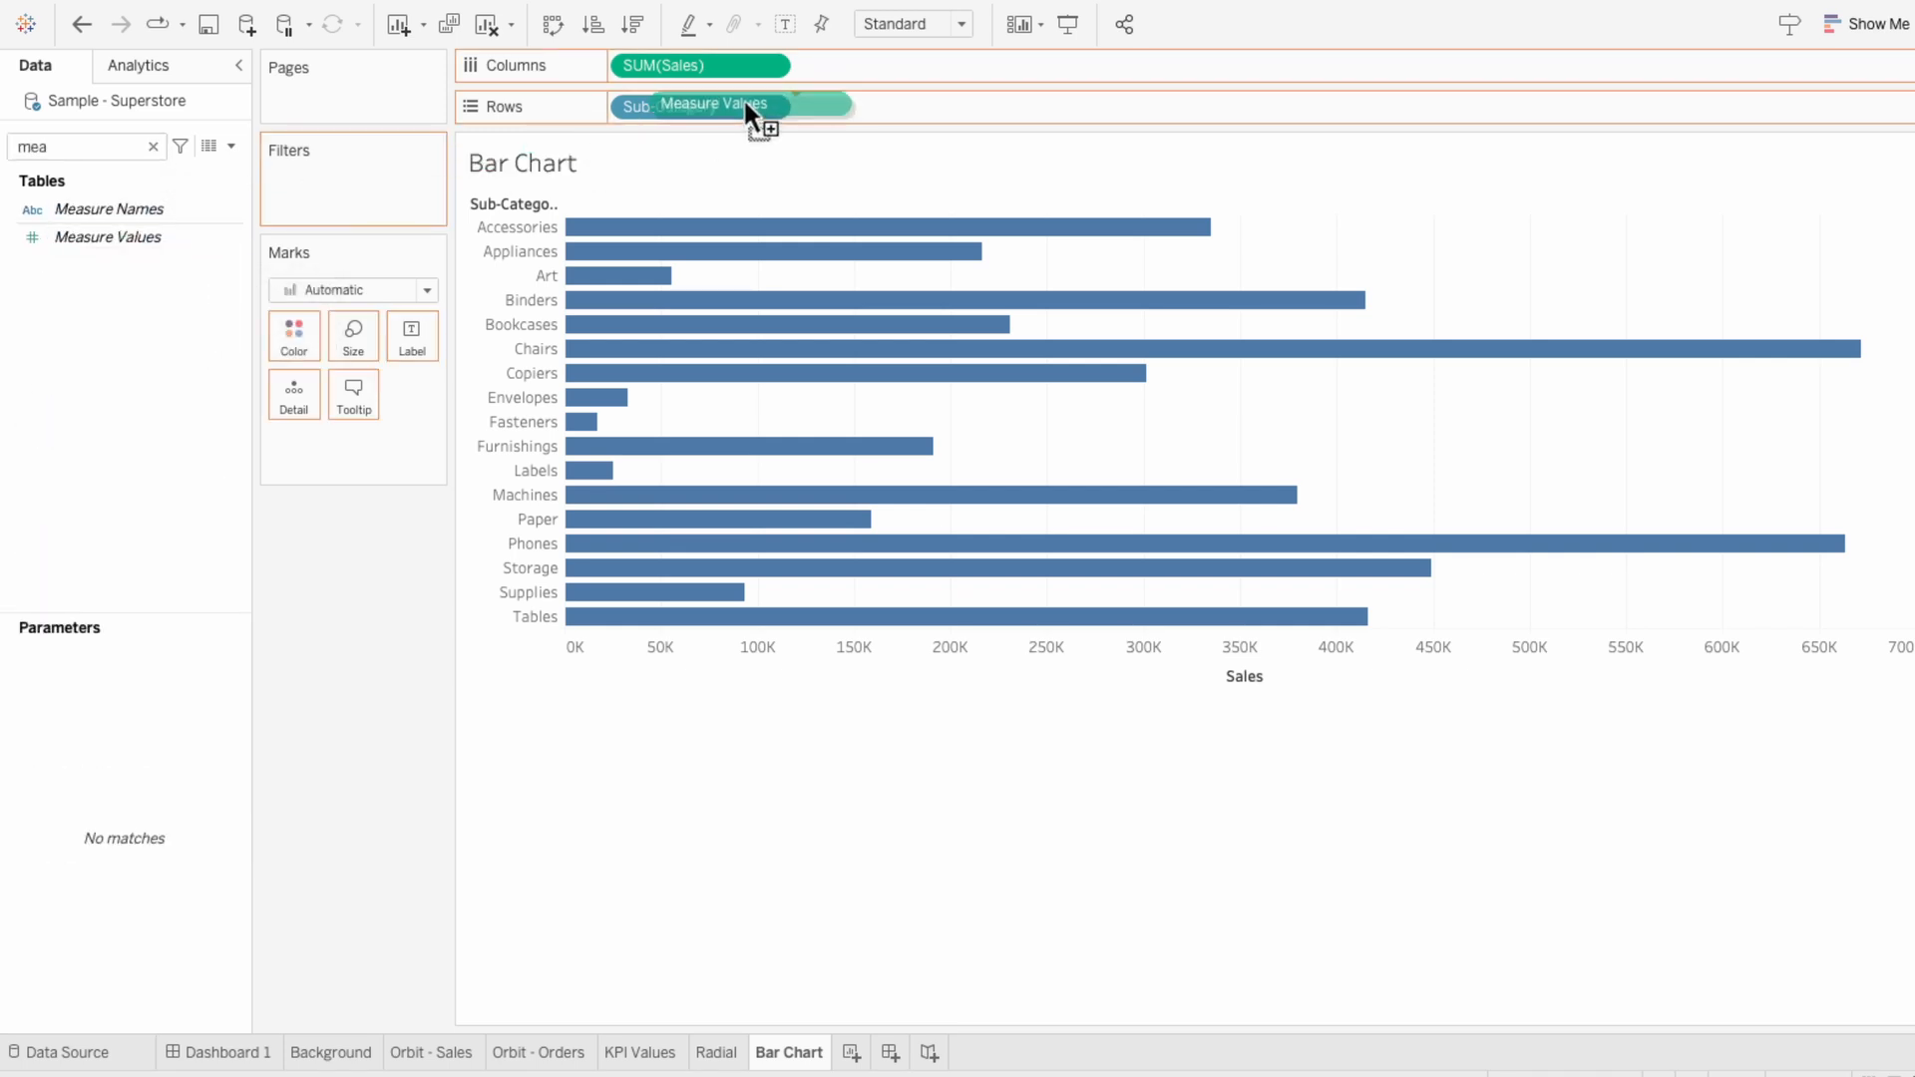
Put Measure Values on Columns with SUM(0) ordered before SUM(Sales)
drag(700, 104, 701, 65)
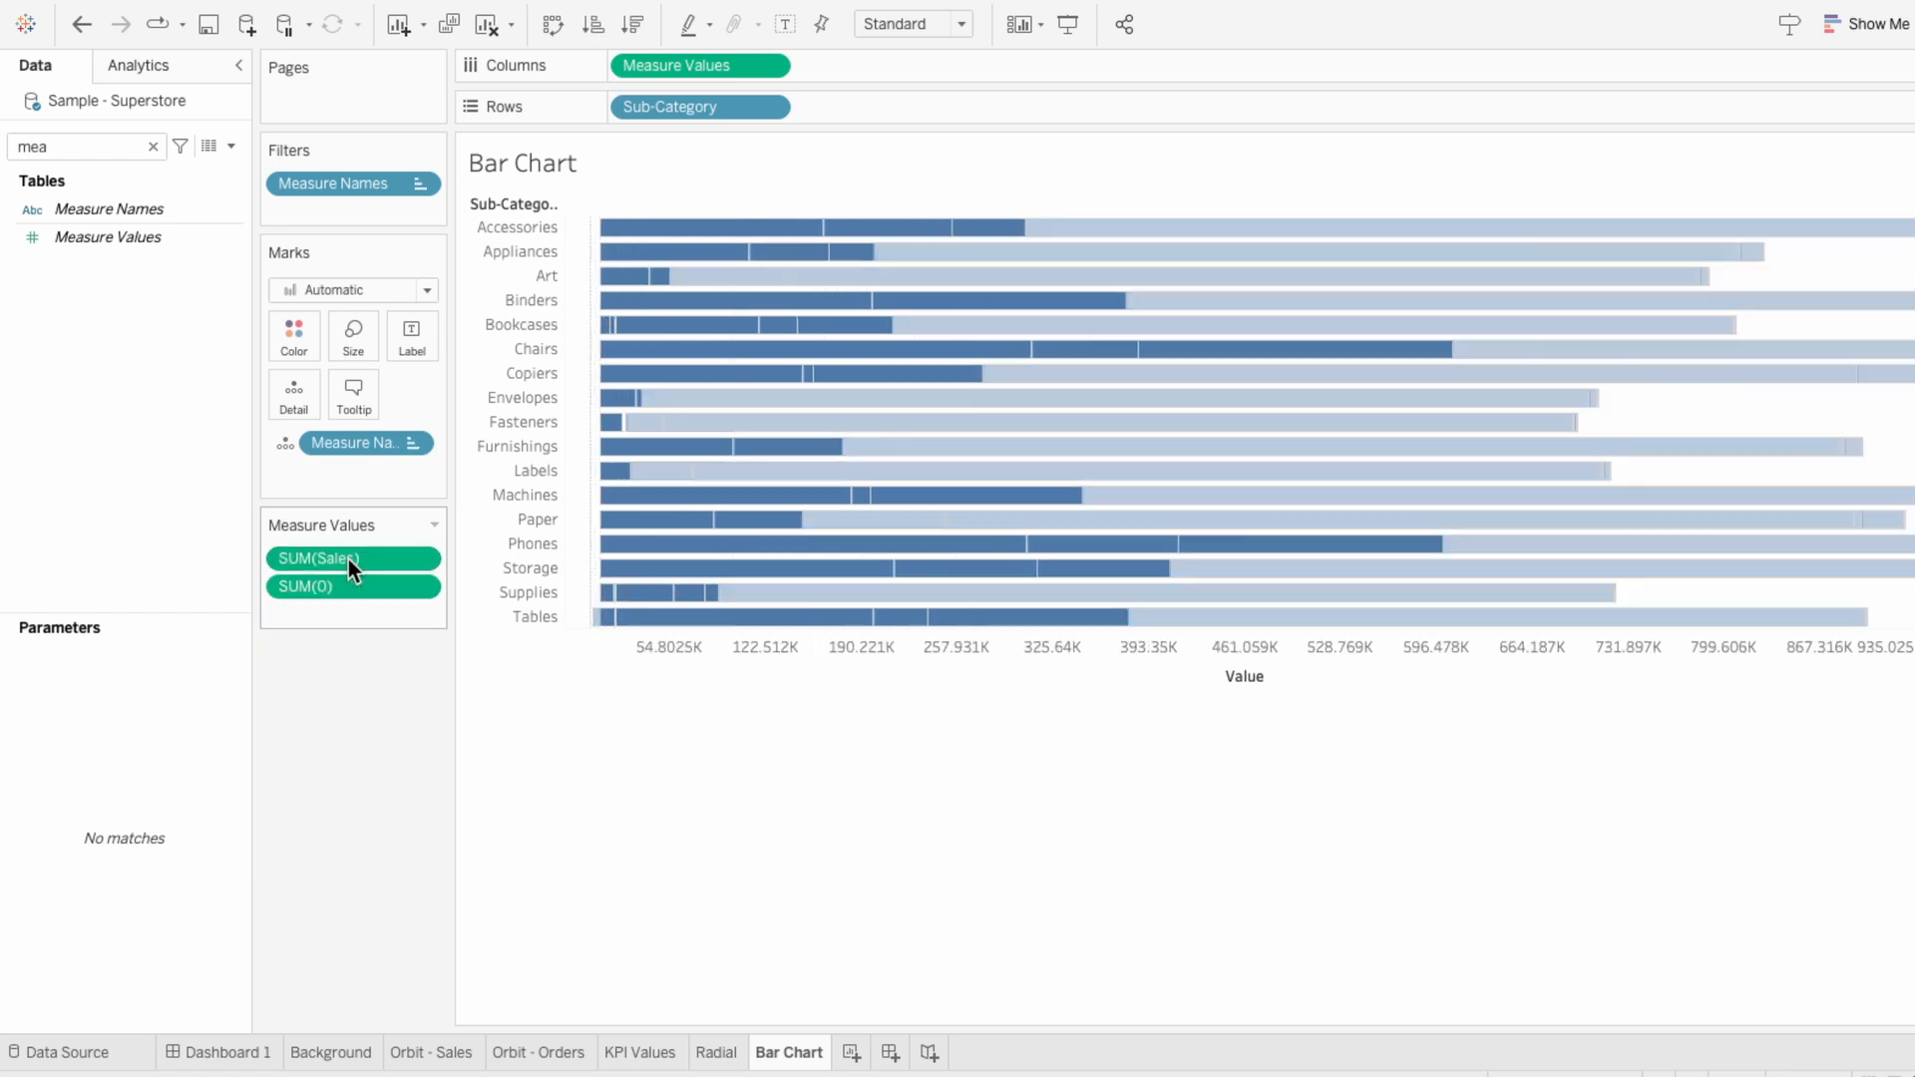
click(305, 587)
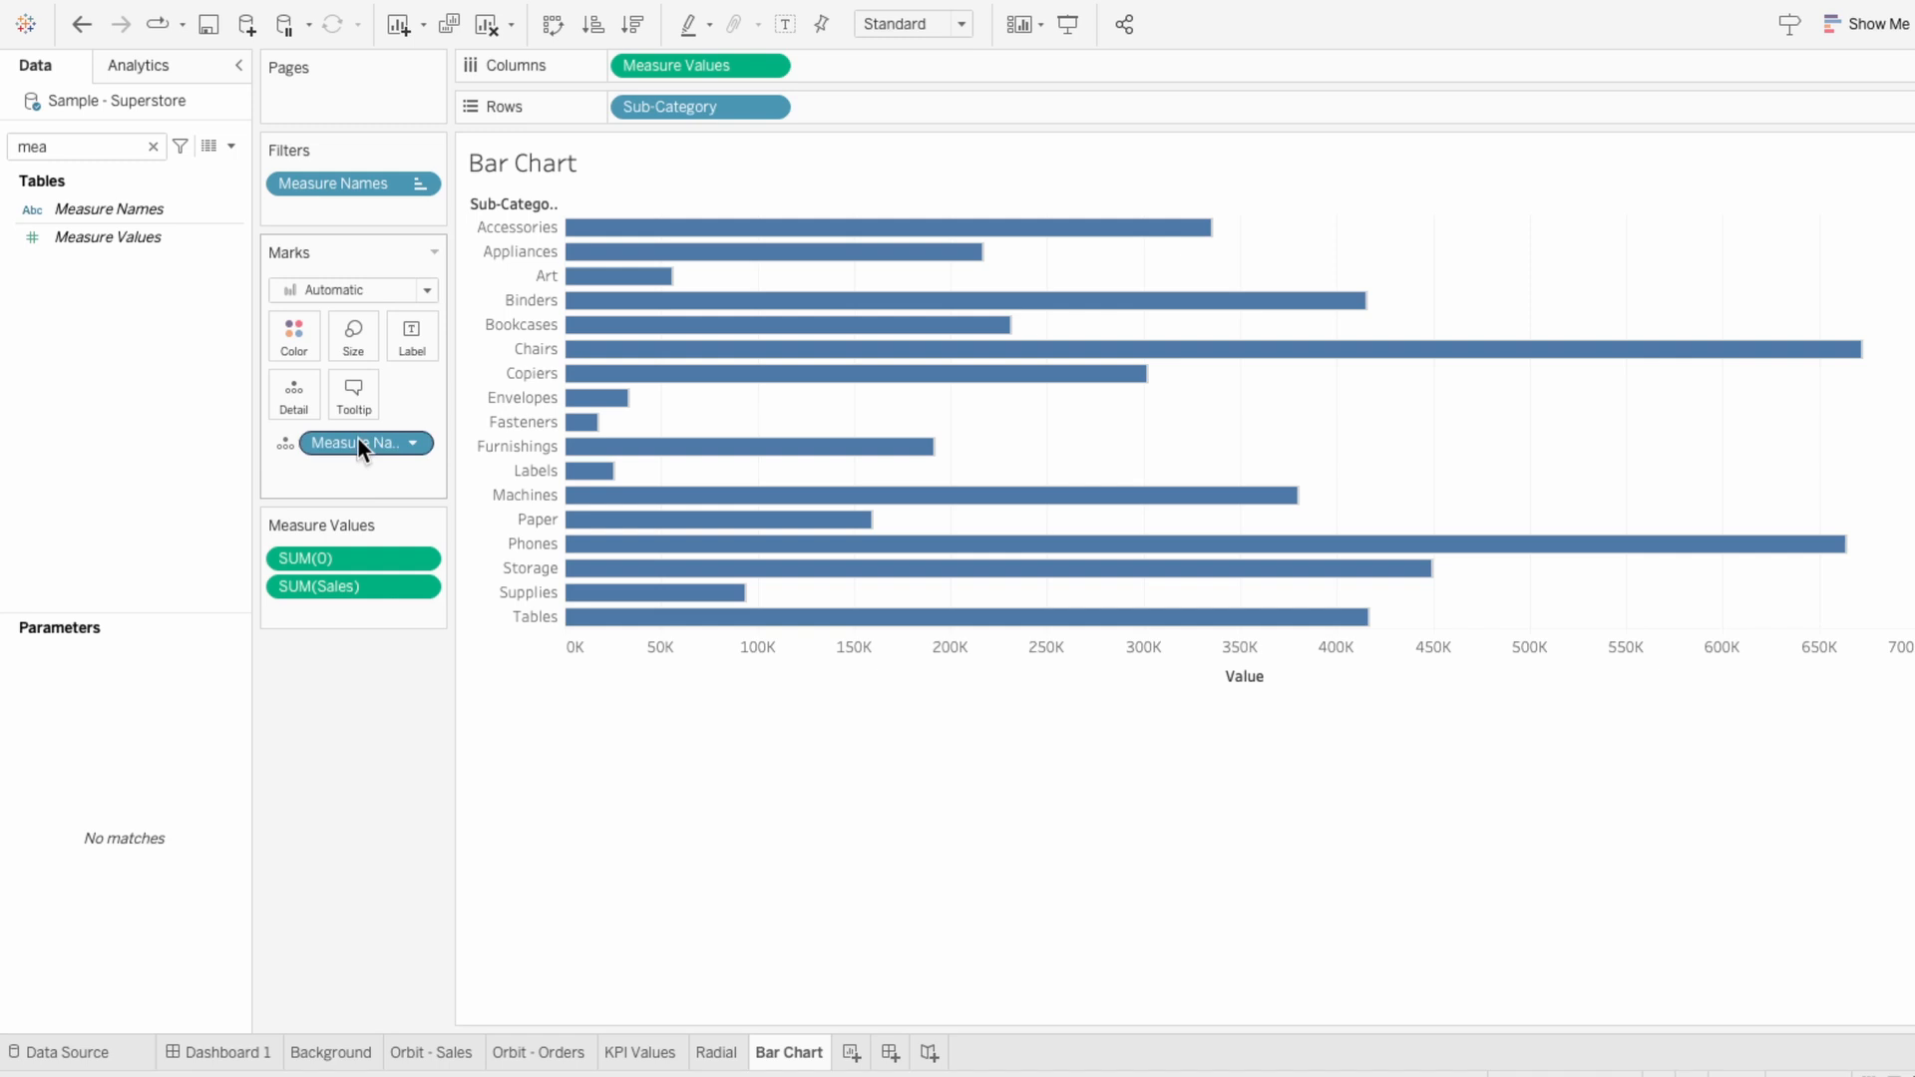
Switch the Marks type from Automatic to Line
click(425, 289)
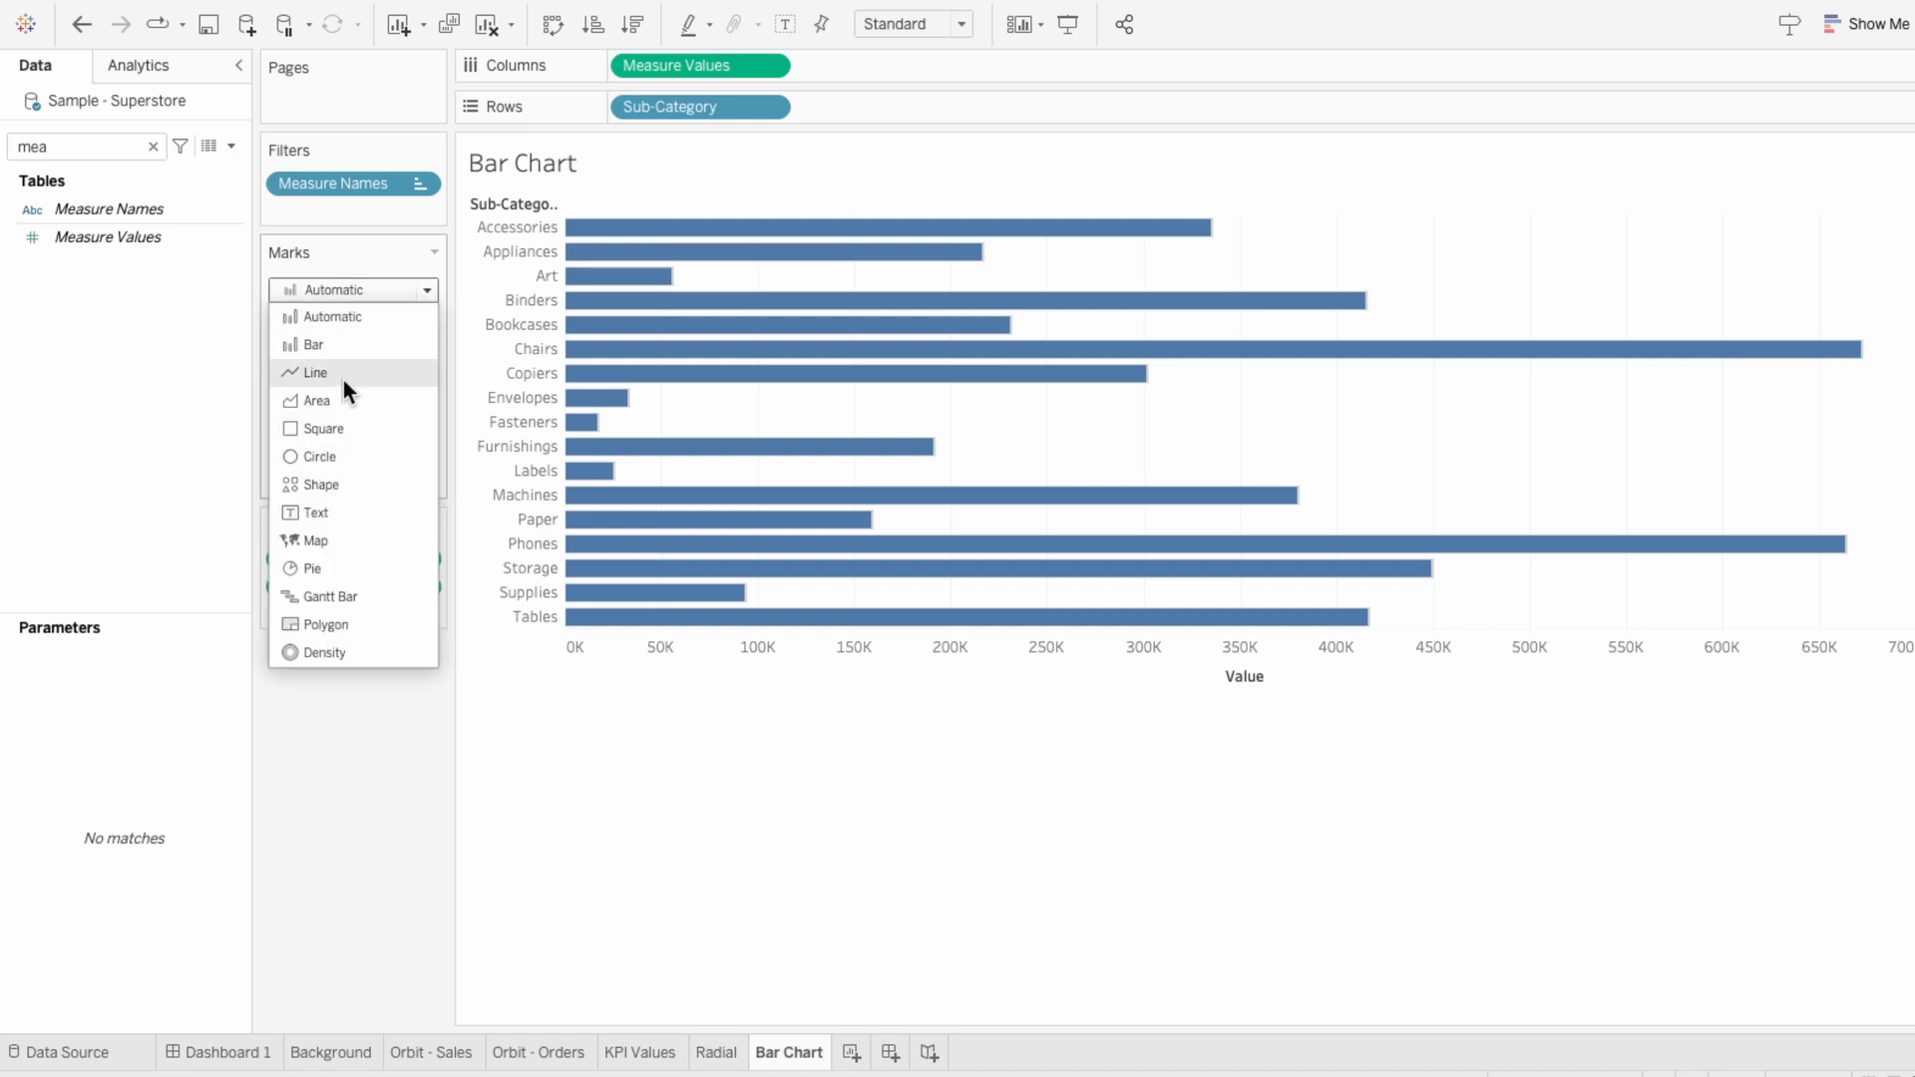
click(314, 372)
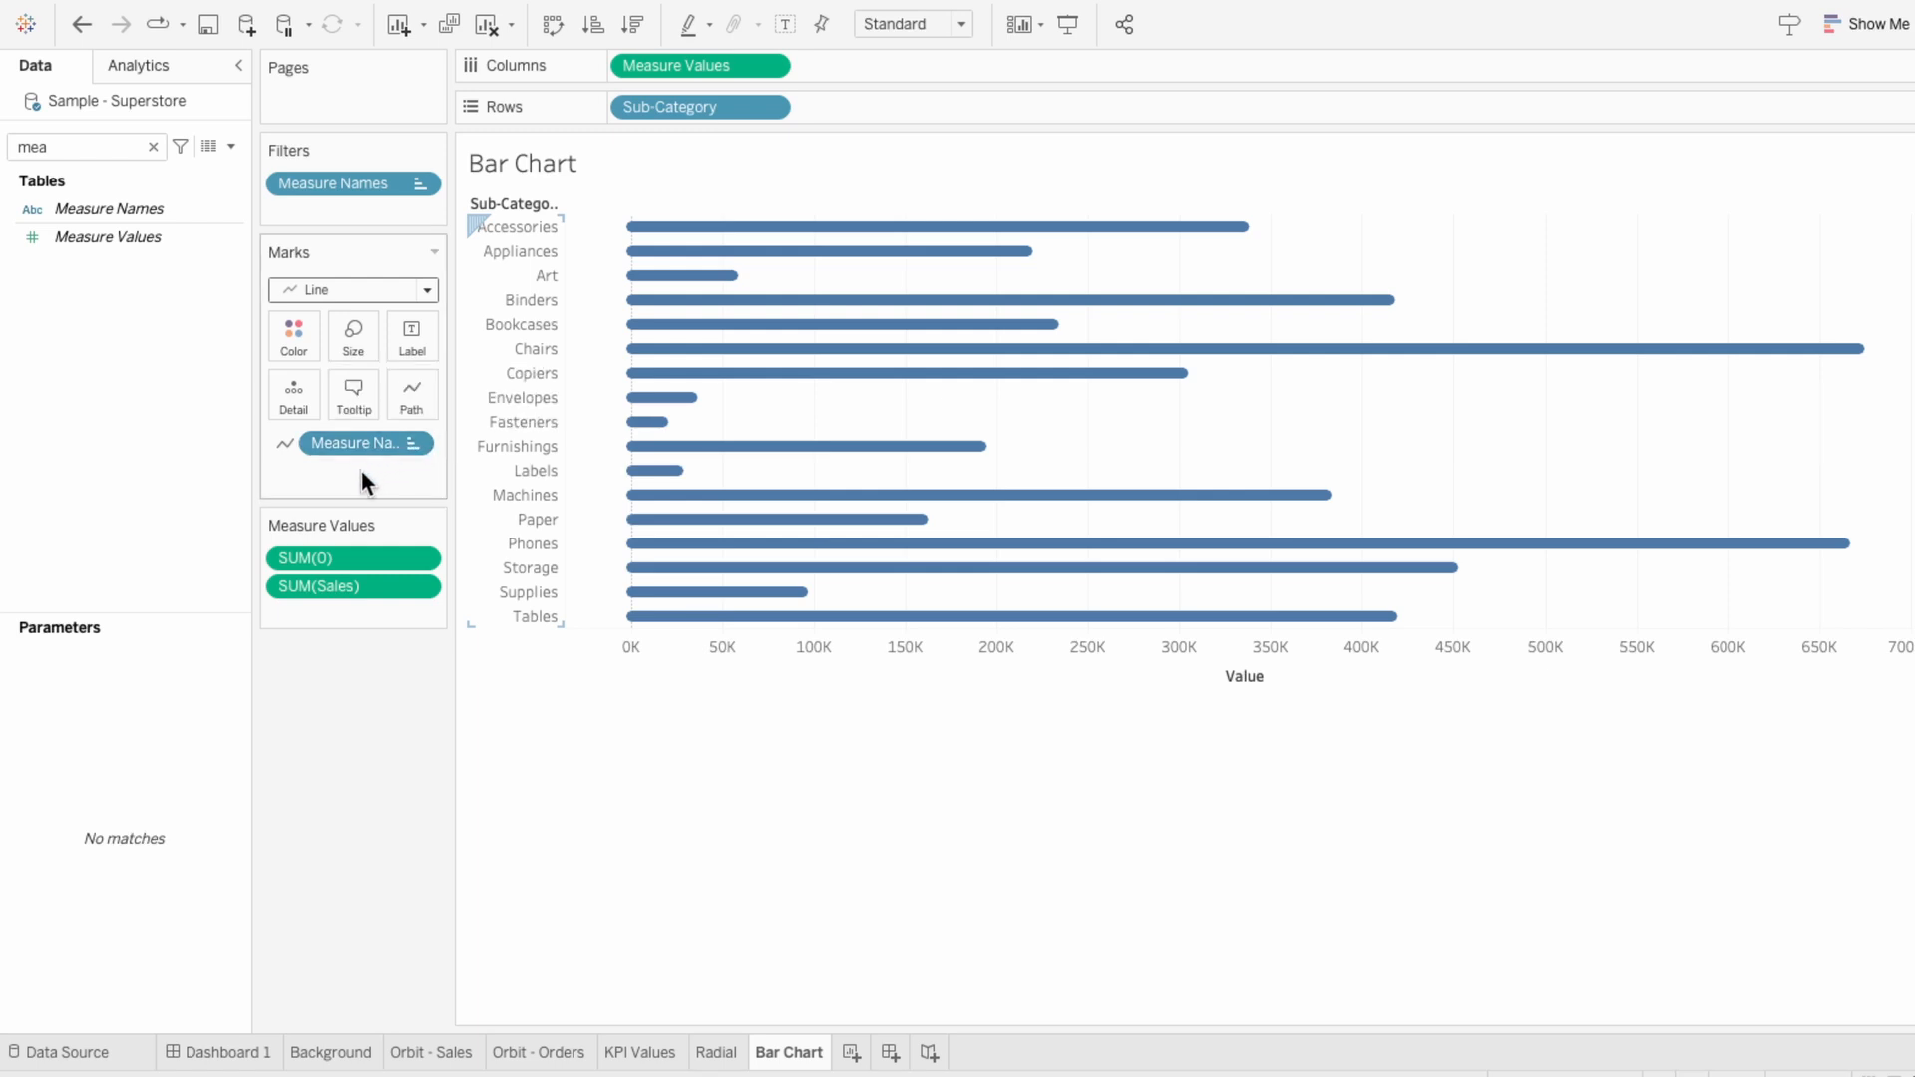
mouse_move(208, 270)
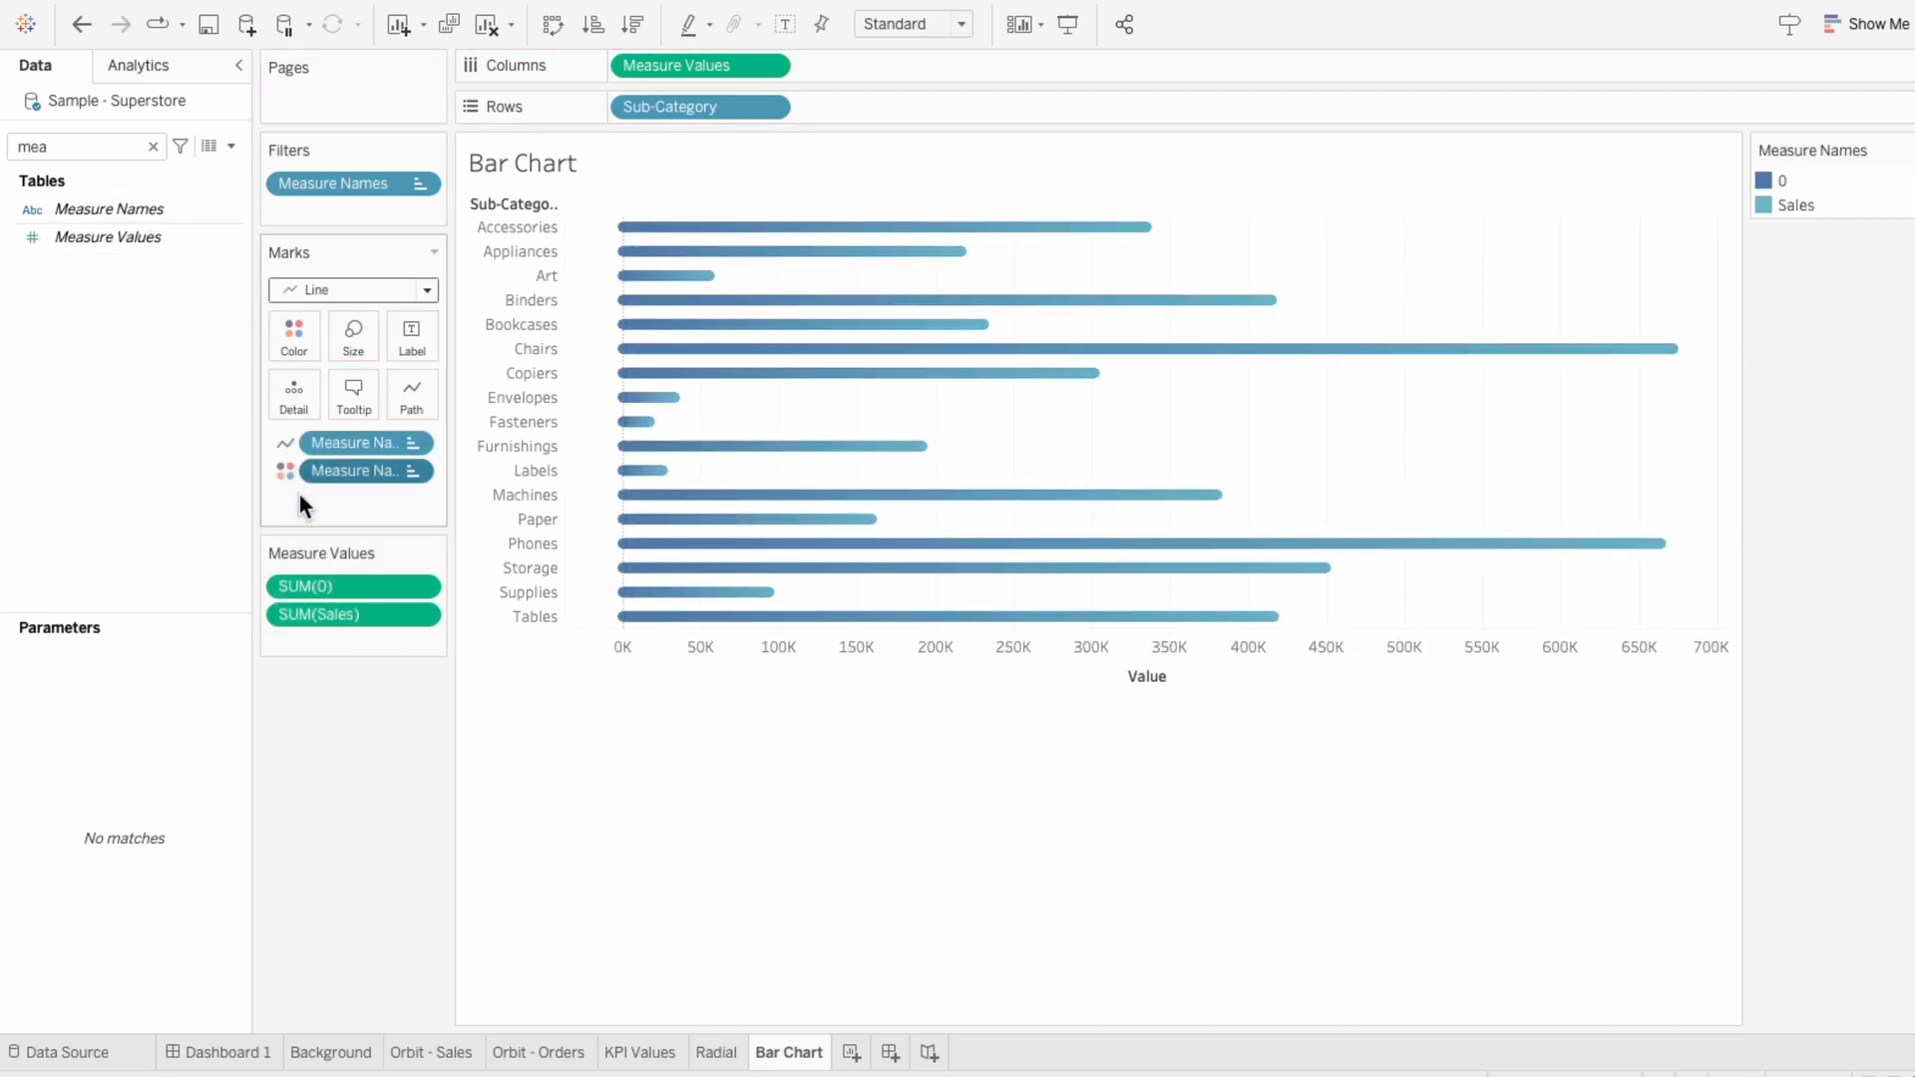
mouse_move(305, 651)
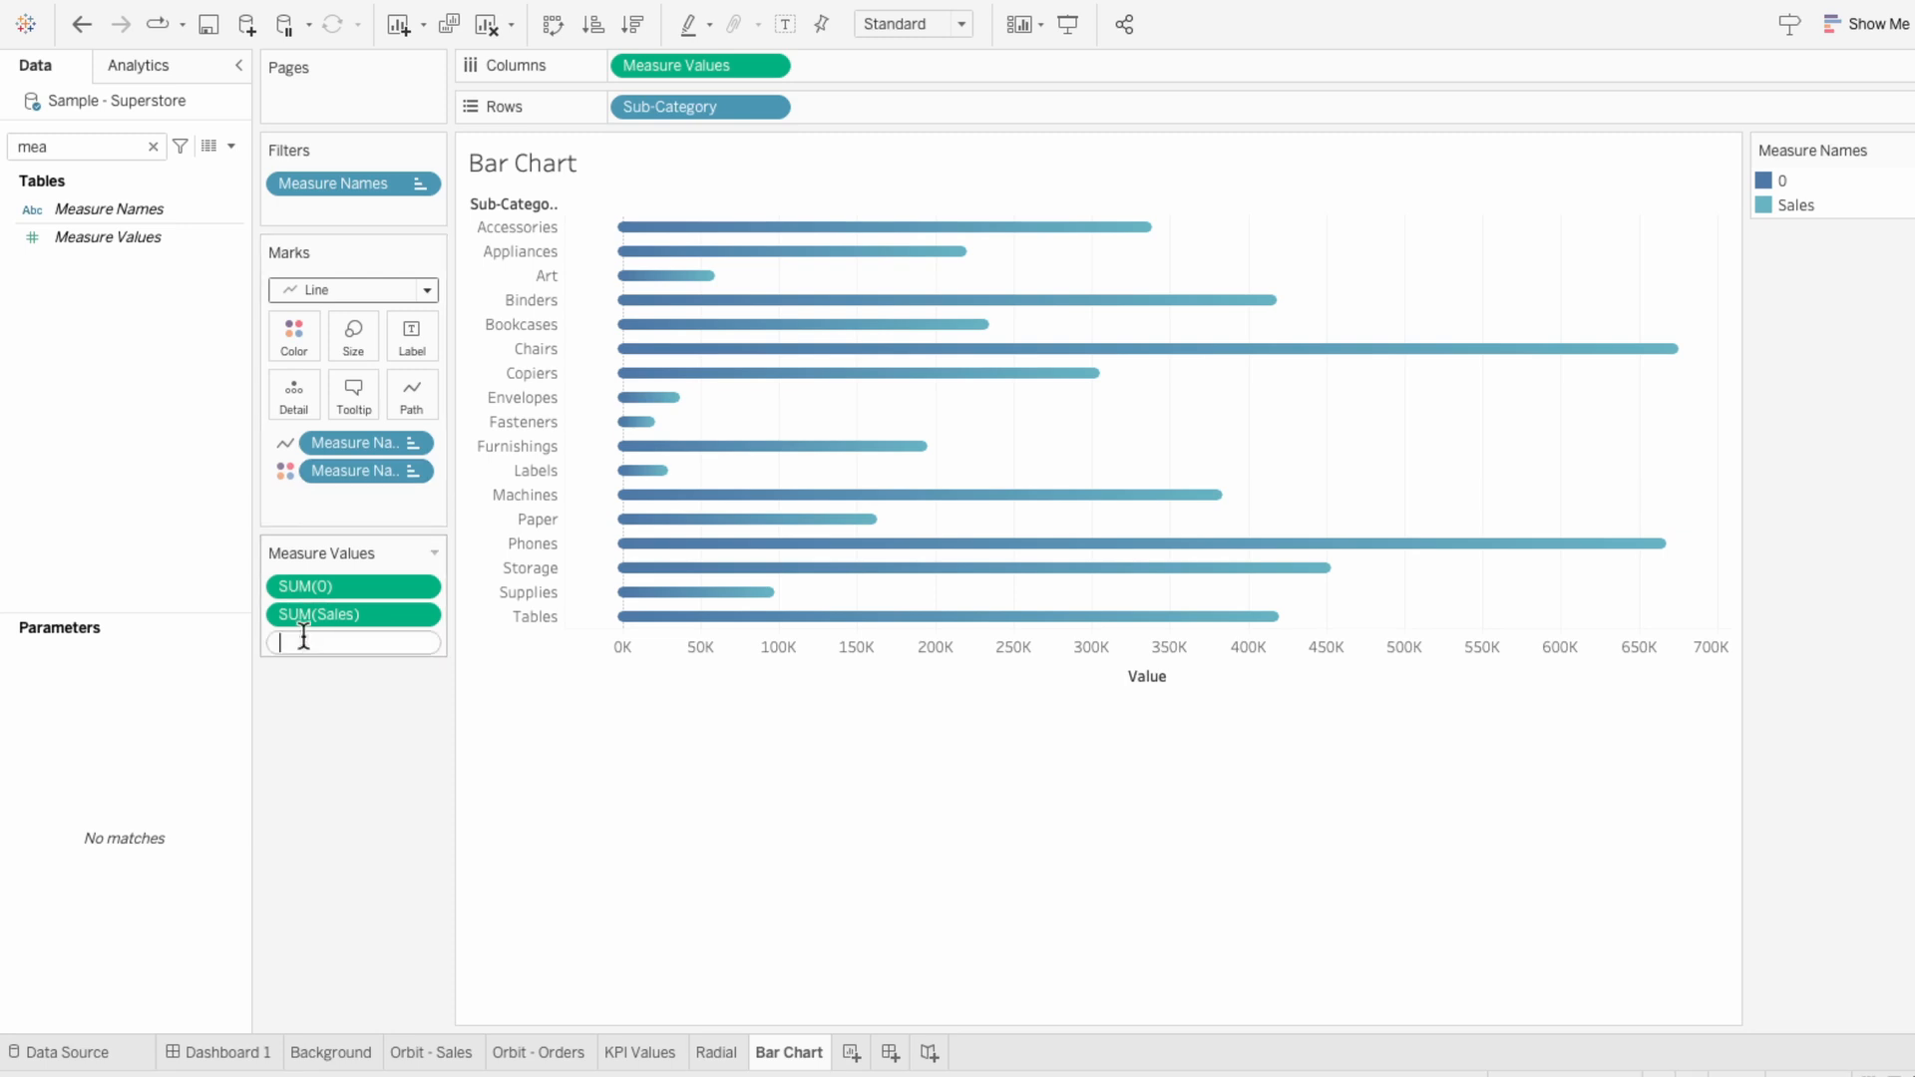
Enter the ad-hoc calculation SUM([Sales])/2 in the Measure Values shelf
text(SUM(s)
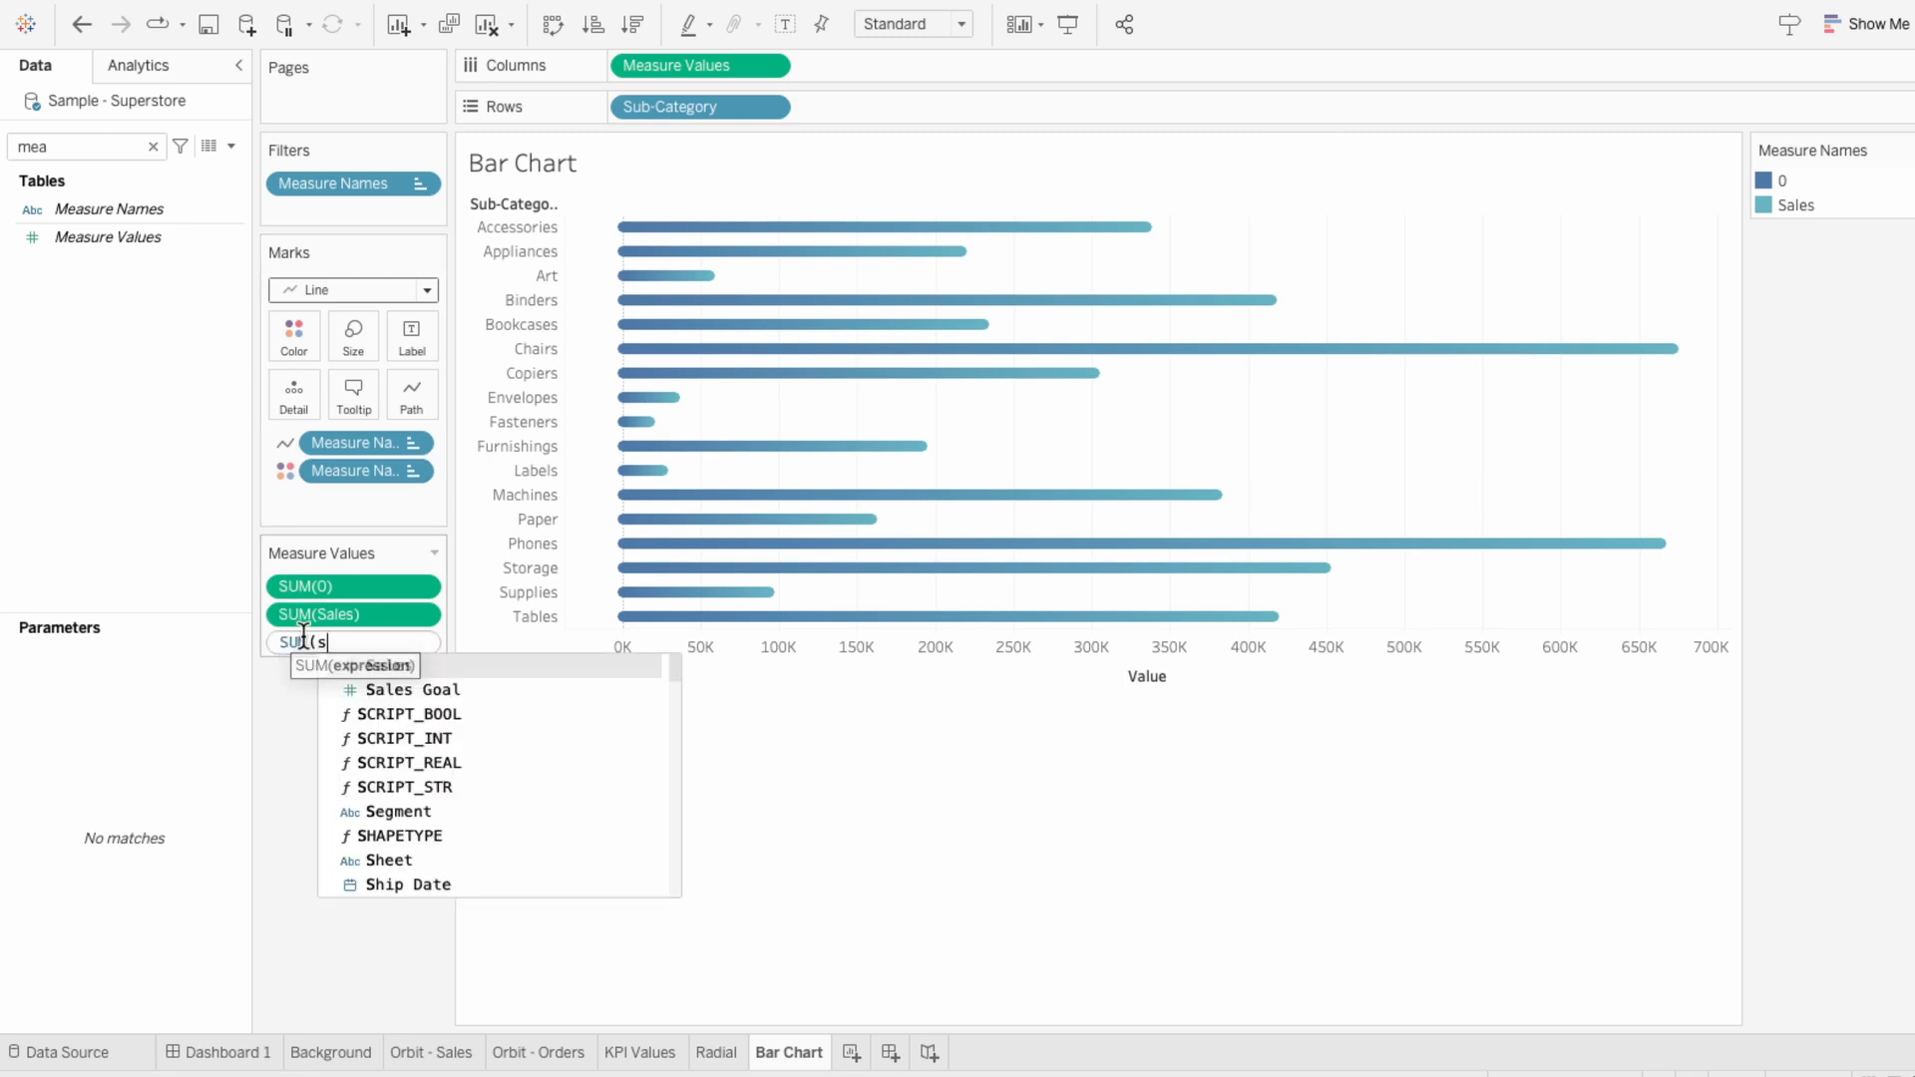
text([Sales])/)
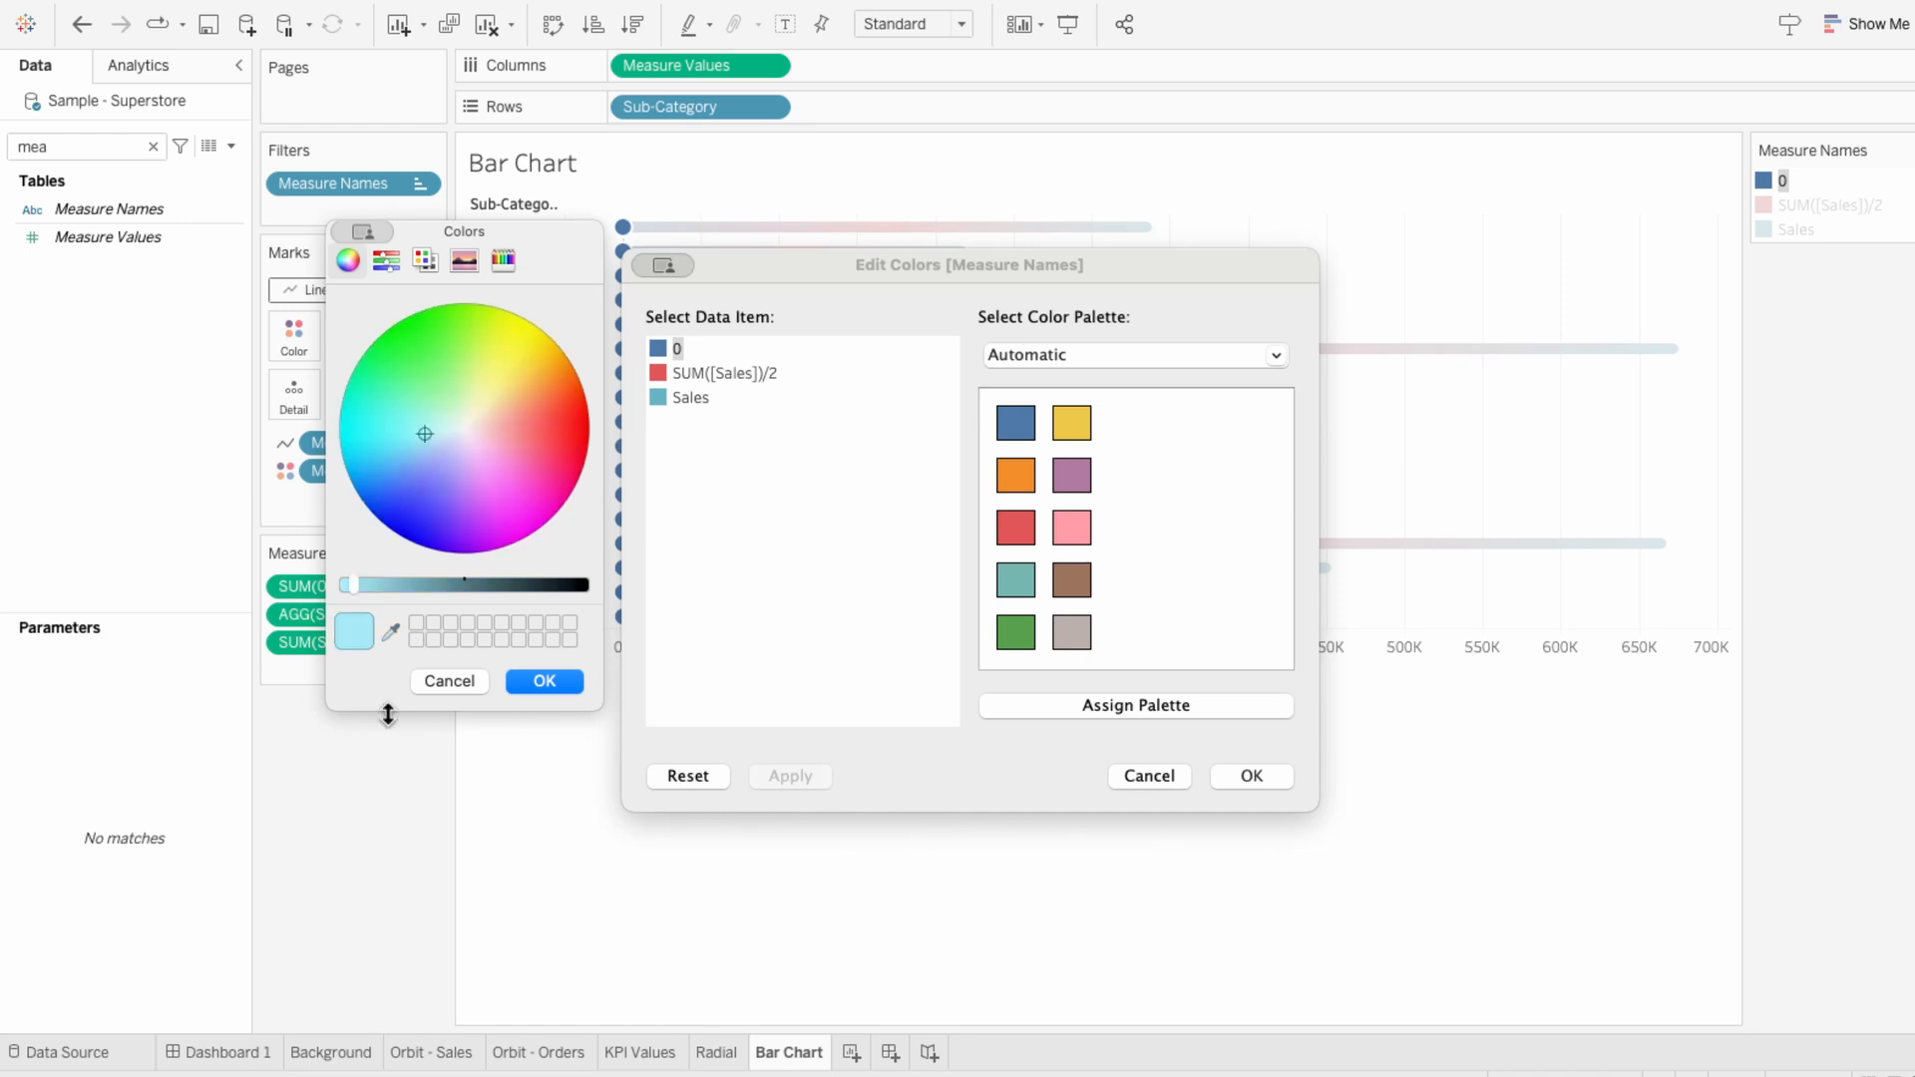
Pick custom light blue-to-teal colours for the zero, half-Sales and Sales stops
click(715, 373)
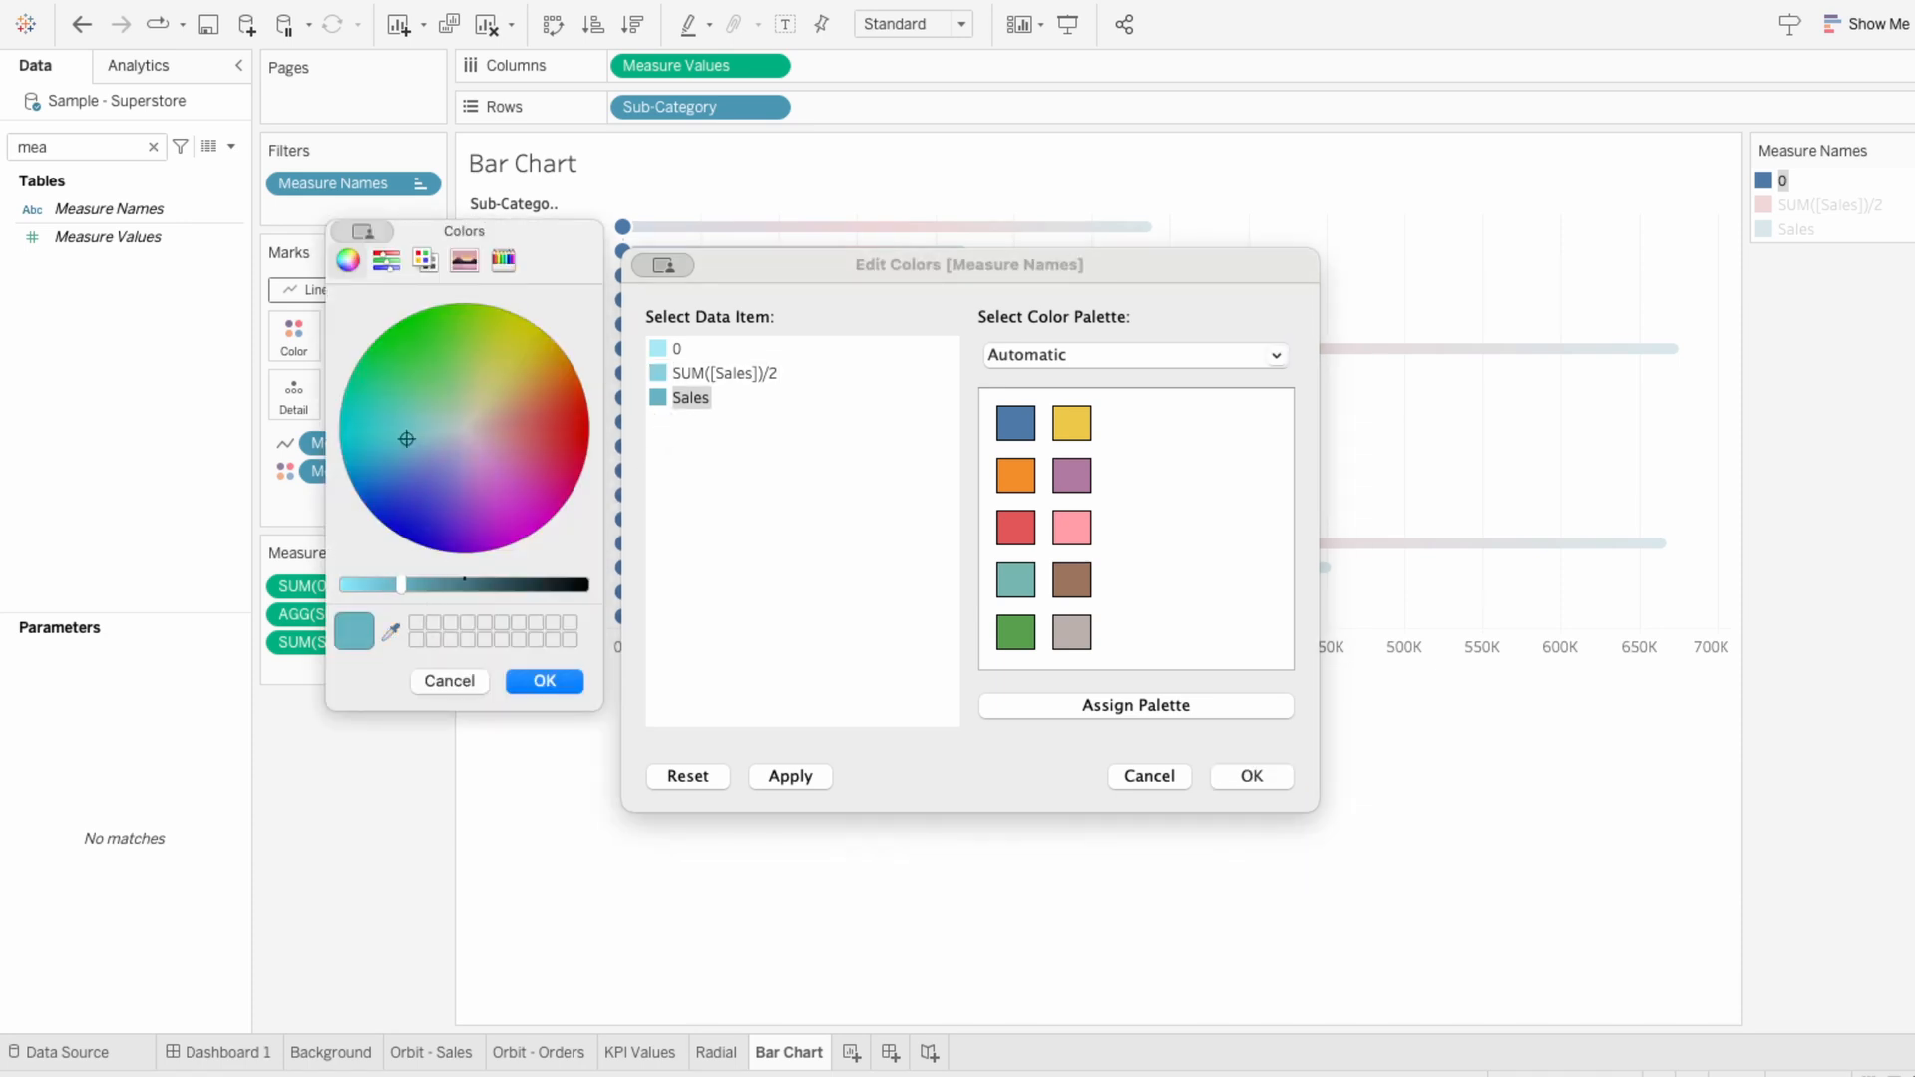
click(542, 680)
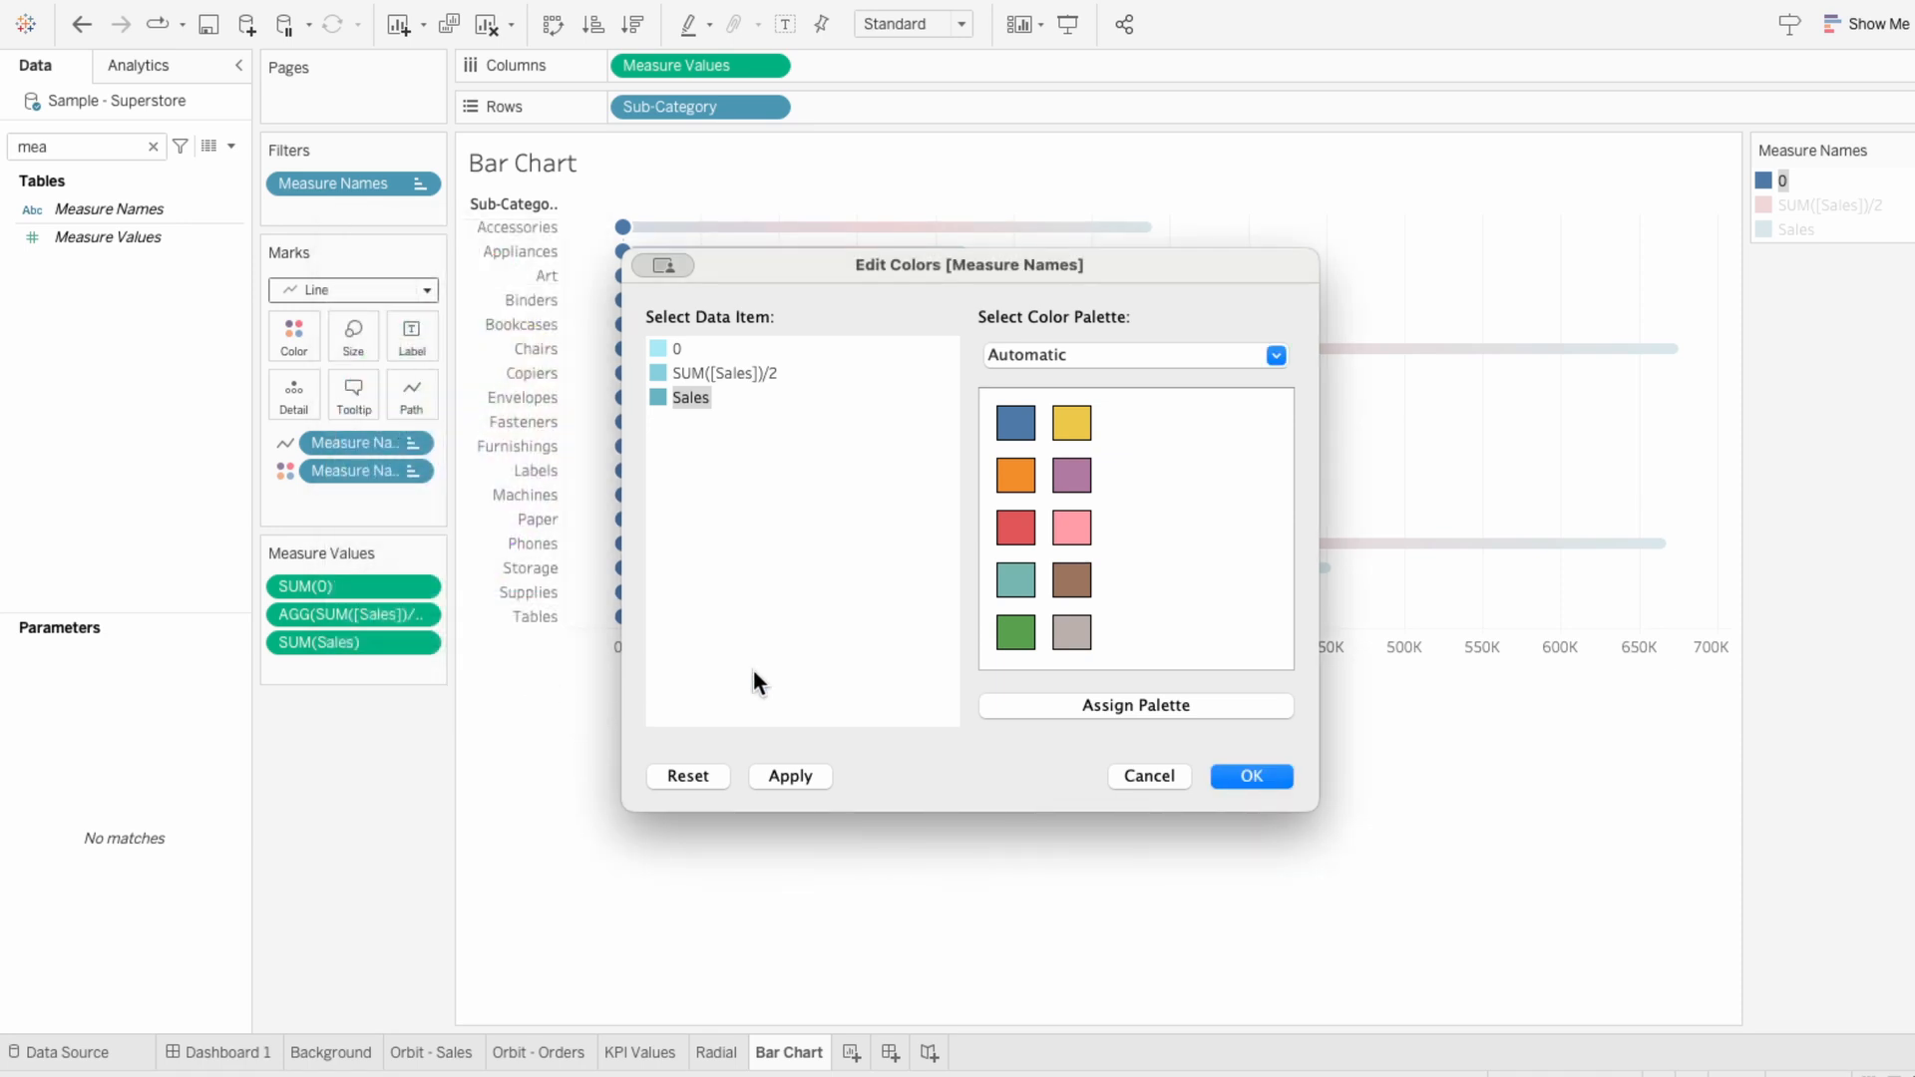
click(1250, 776)
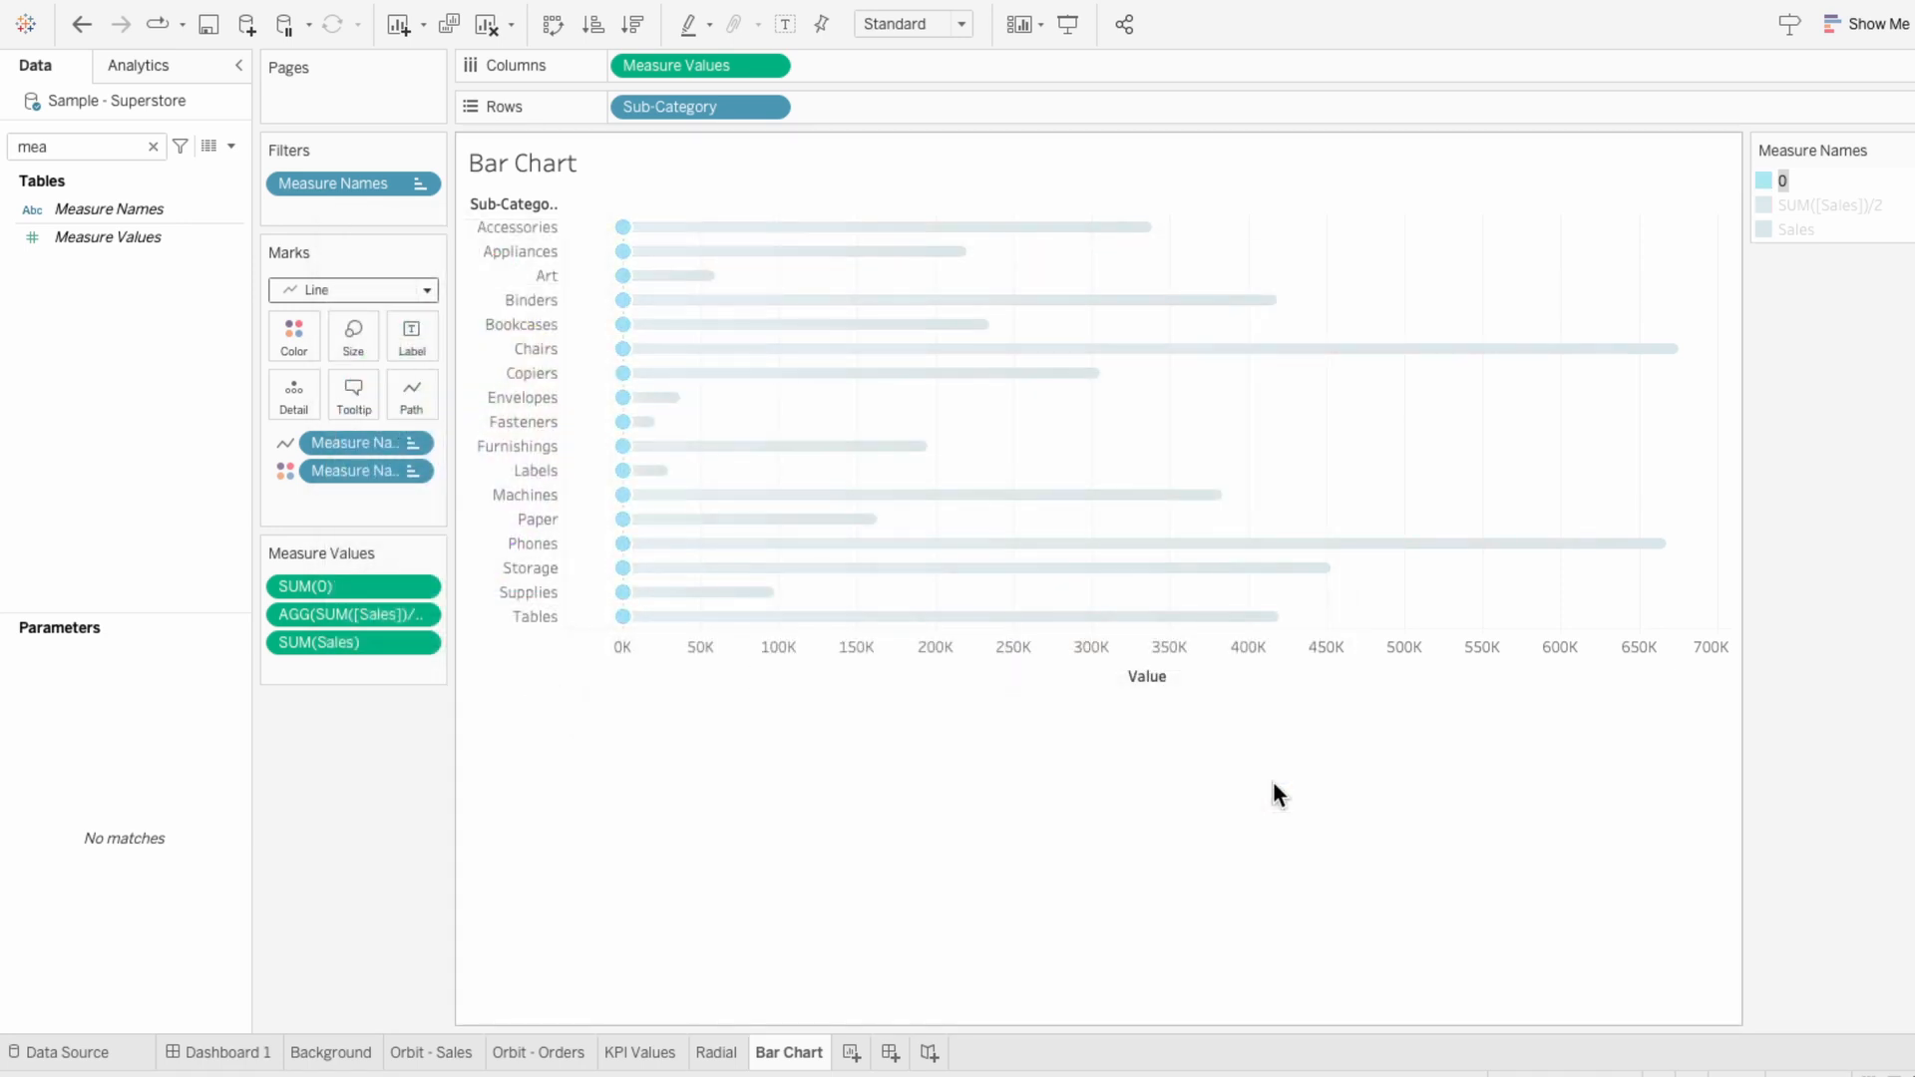